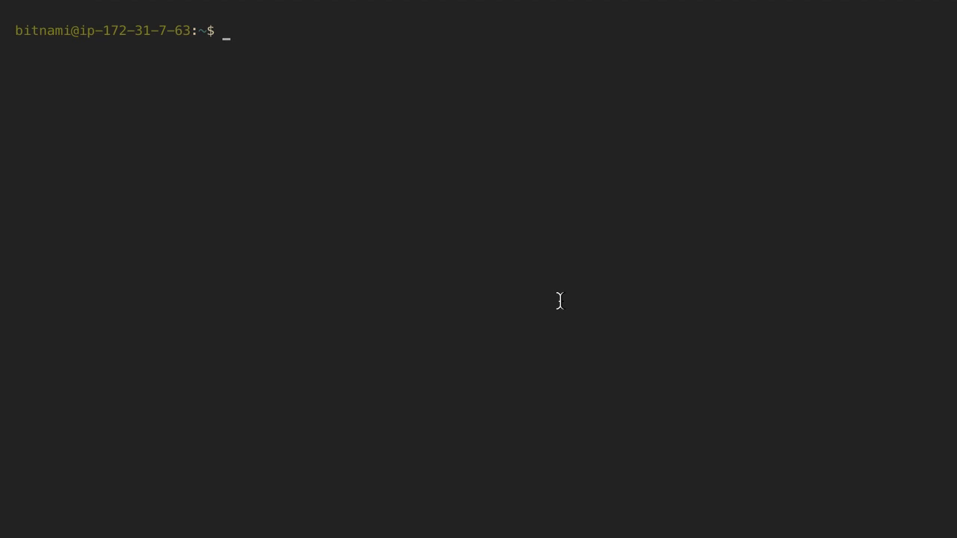
# - Change into the /opt/bitnami directory with cd
pyautogui.write('c')
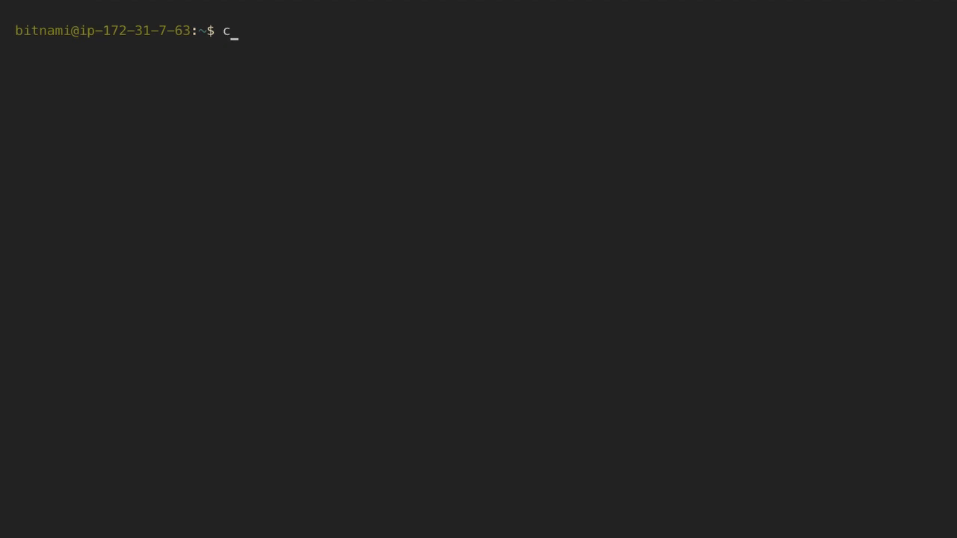
pyautogui.write('d /opt/bitnami/')
pyautogui.write('ls')
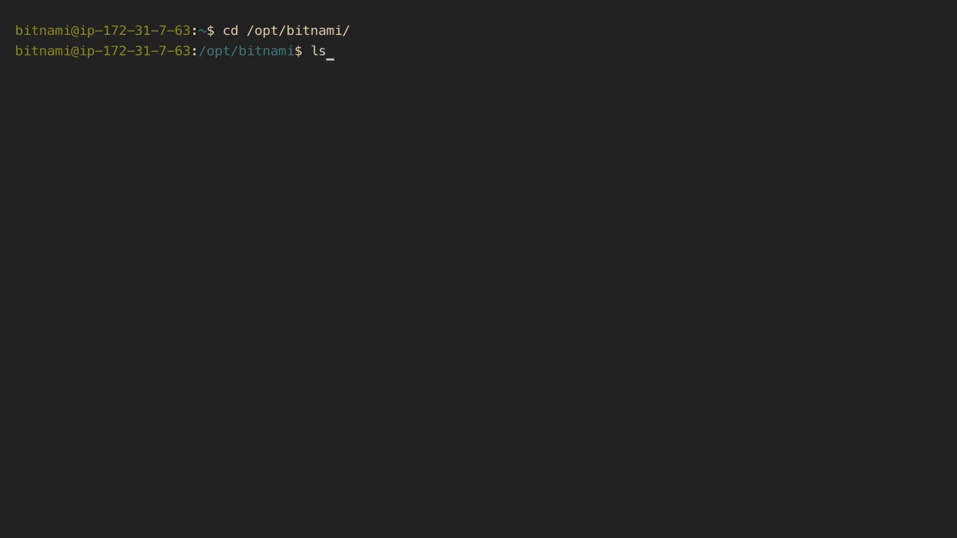
# - List /opt/bitnami with ls, then cd into its var/log folder
pyautogui.press('Return')
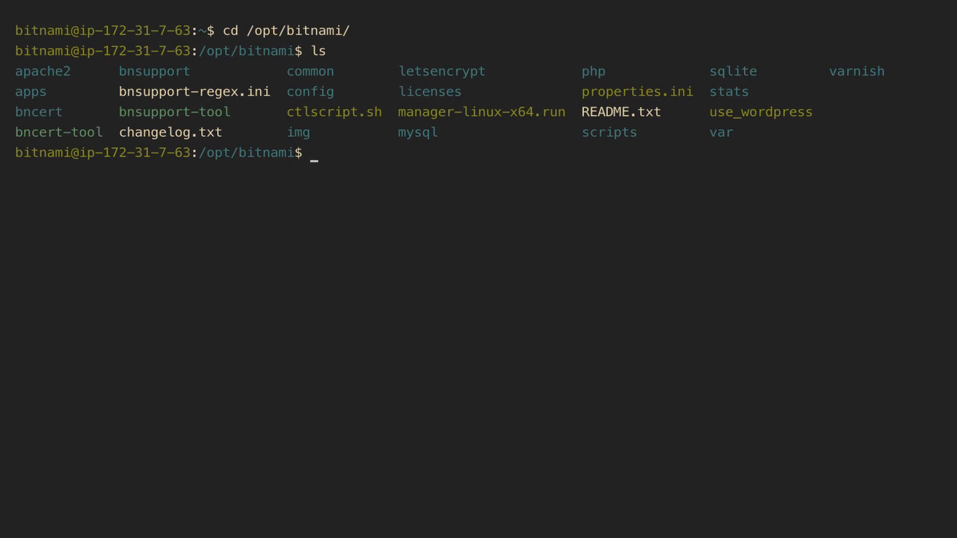
pyautogui.write('cd')
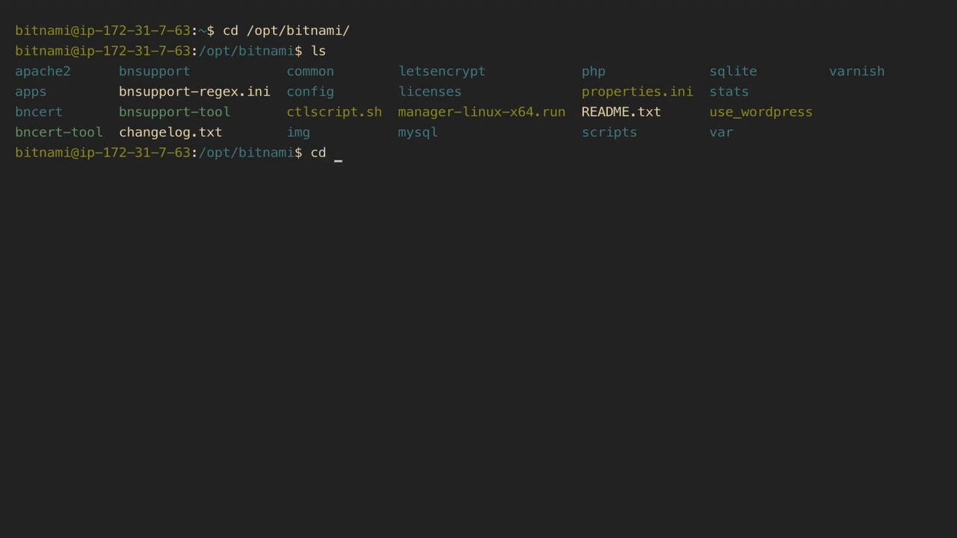
pyautogui.write('var/log/')
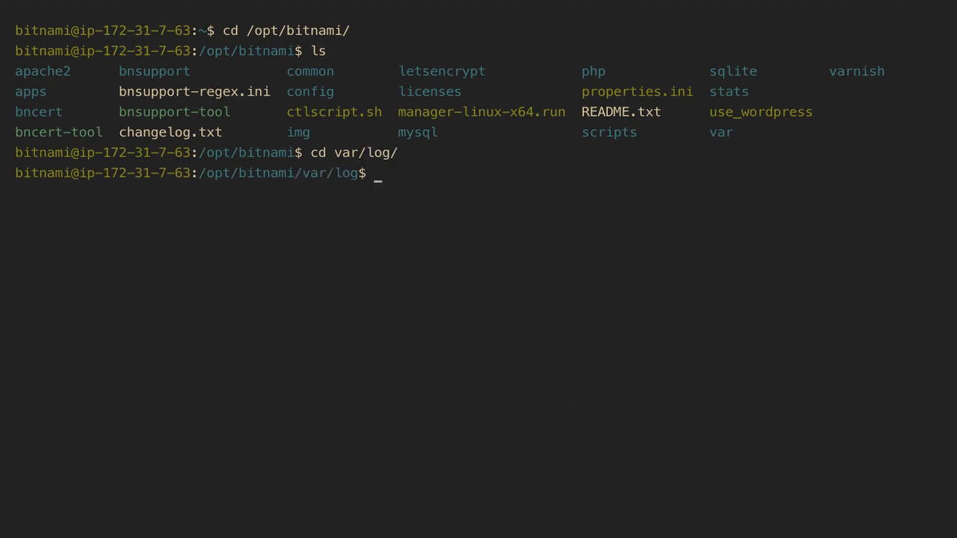
pyautogui.write('l')
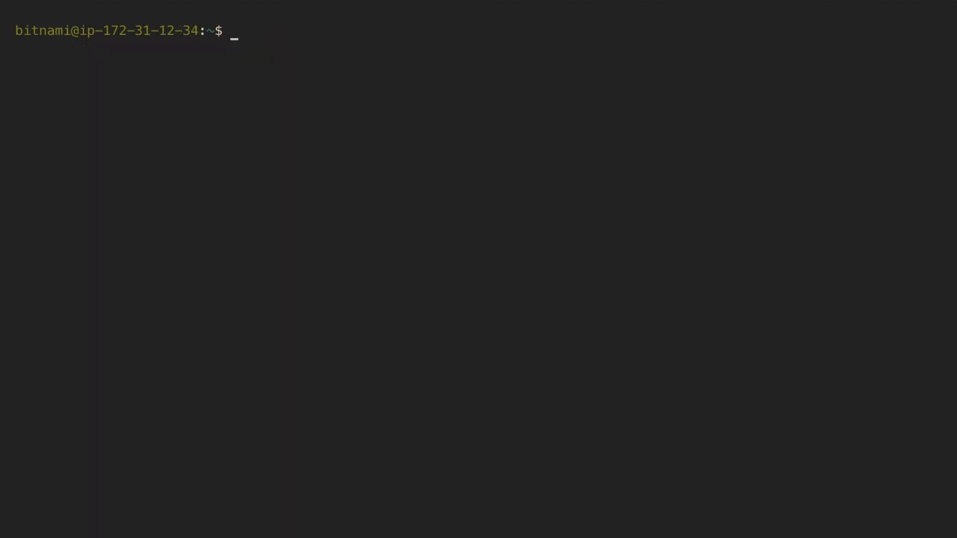
# - Run ls /opt/bitnami/var/log/ to show first-boot.log, post-start.log and pre-start.log
pyautogui.write('l')
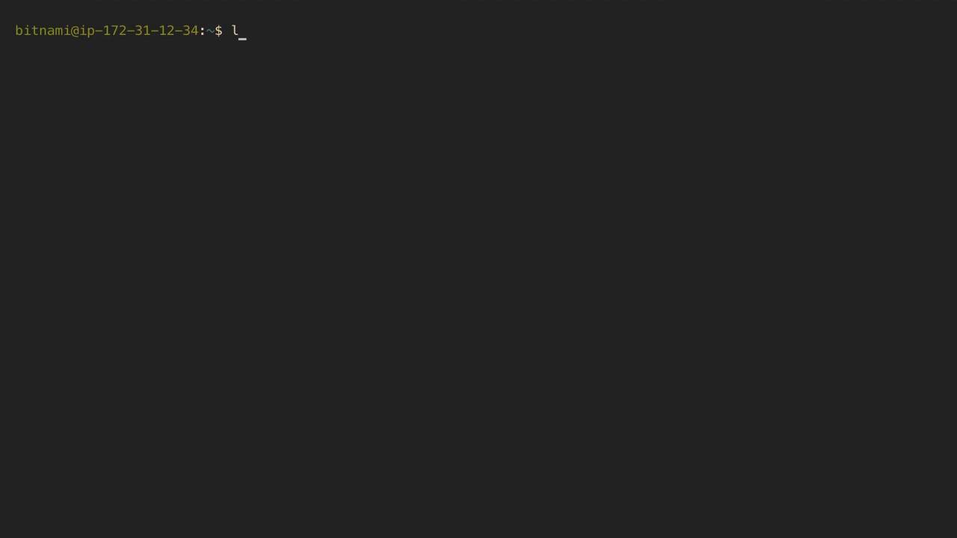
pyautogui.write('s /opt/bitnami/')
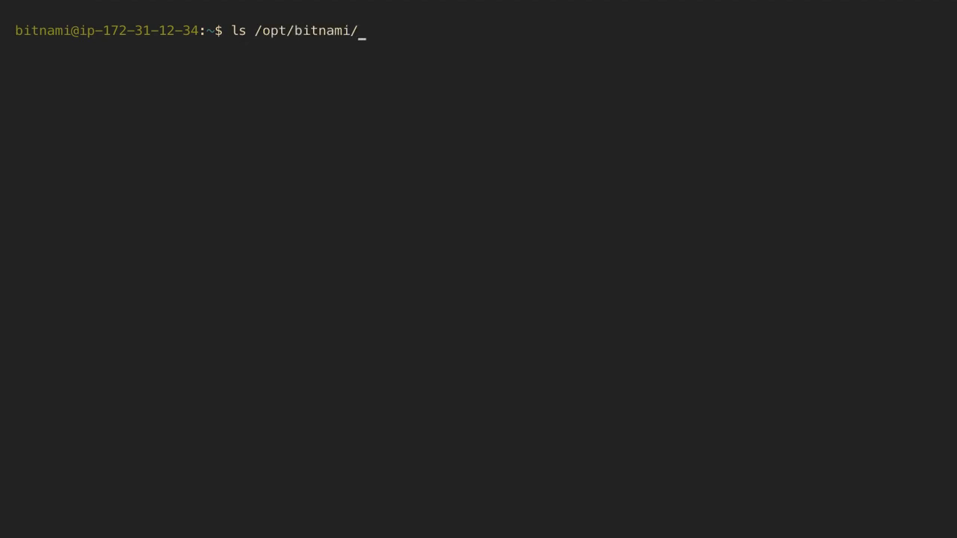
pyautogui.write('var/log/')
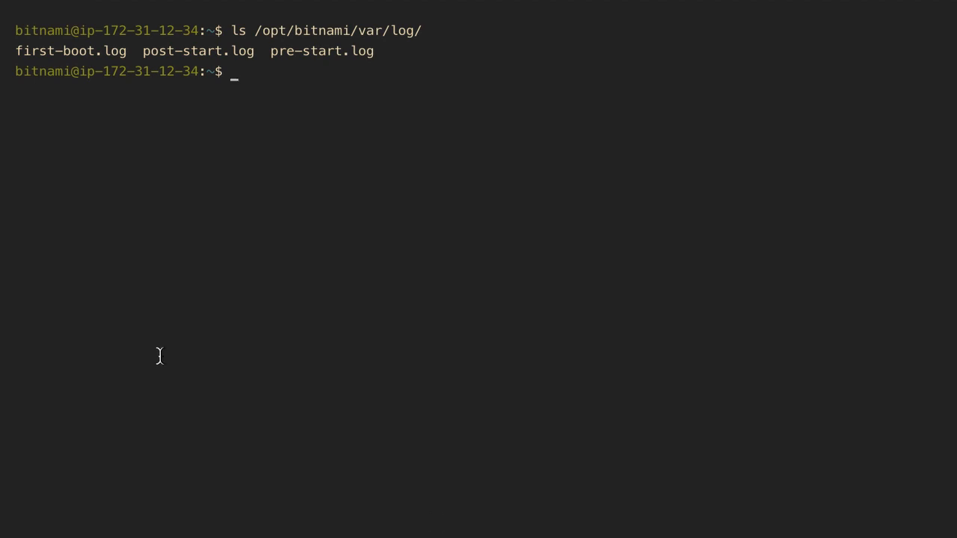
pyautogui.doubleClick(70, 51)
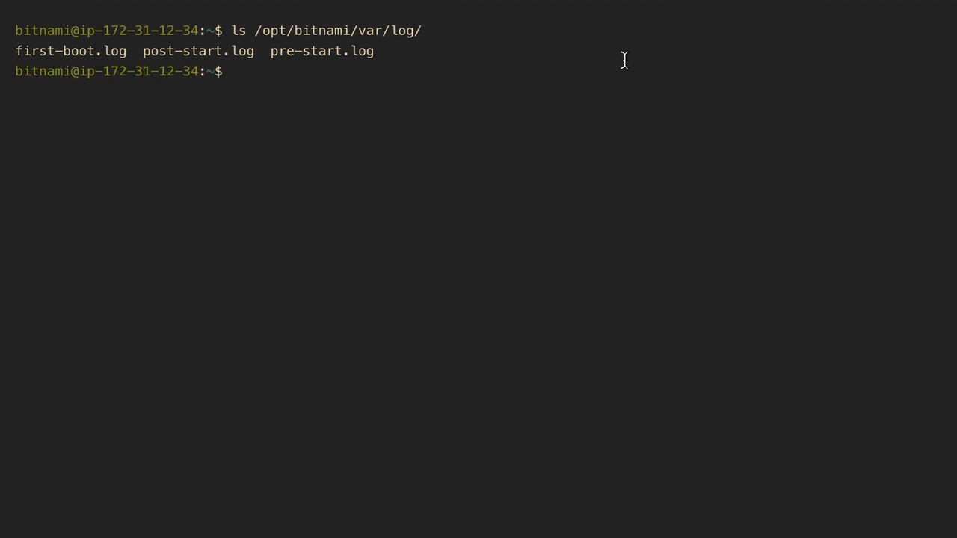
pyautogui.write('less')
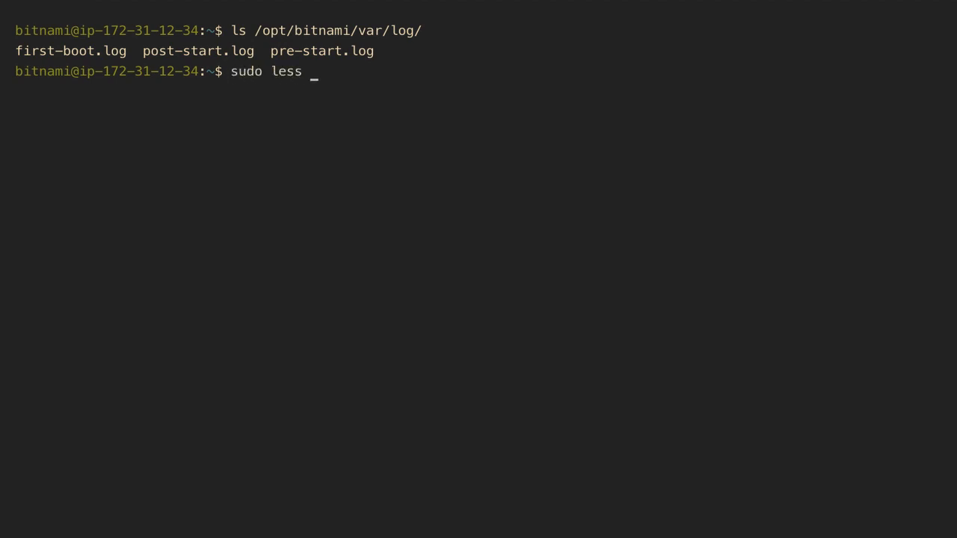
# - View /opt/bitnami/var/log/first-boot.log in sudo less, read its Cassandra entries, and quit with q
pyautogui.write('/opt/bitnami/')
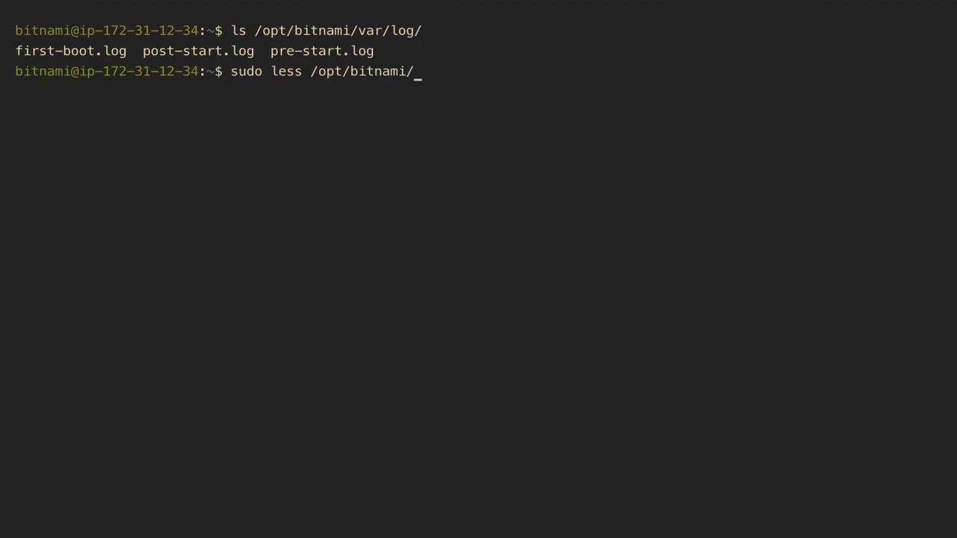
pyautogui.write('var/log/')
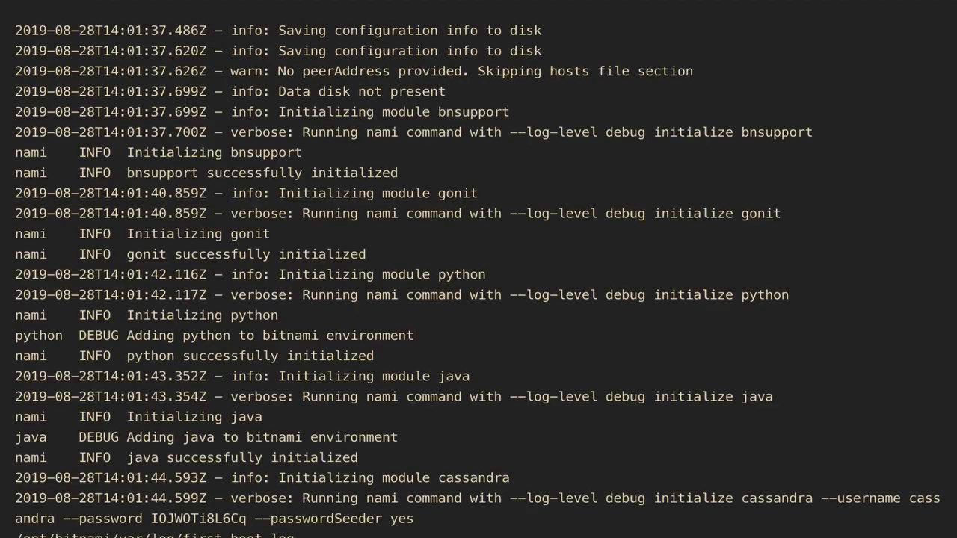
pyautogui.scroll(-3)
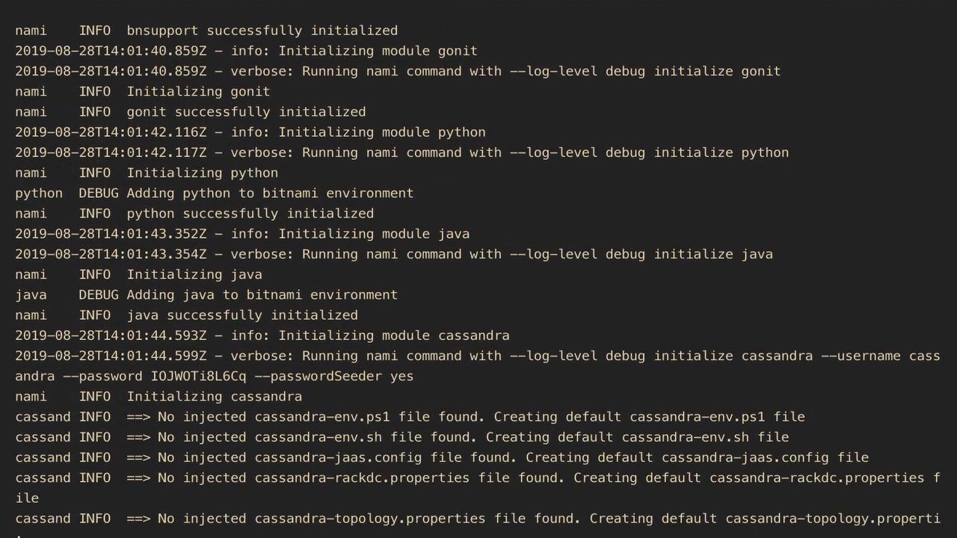
pyautogui.scroll(-3)
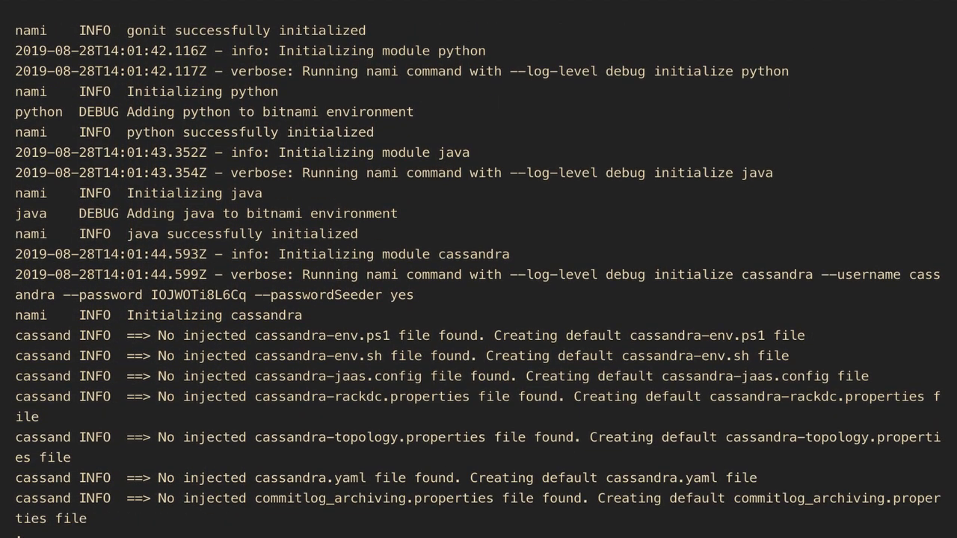
pyautogui.scroll(3)
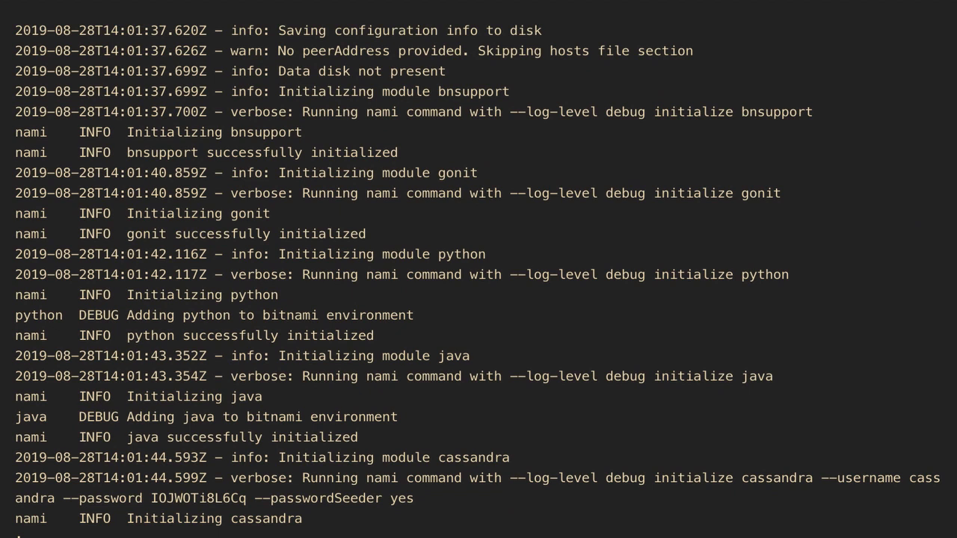
pyautogui.scroll(-3)
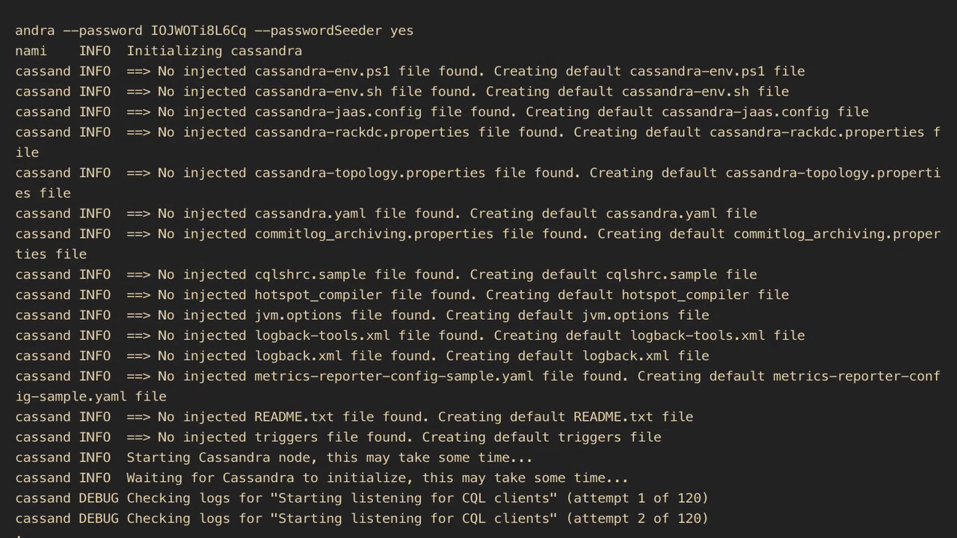
pyautogui.press('q')
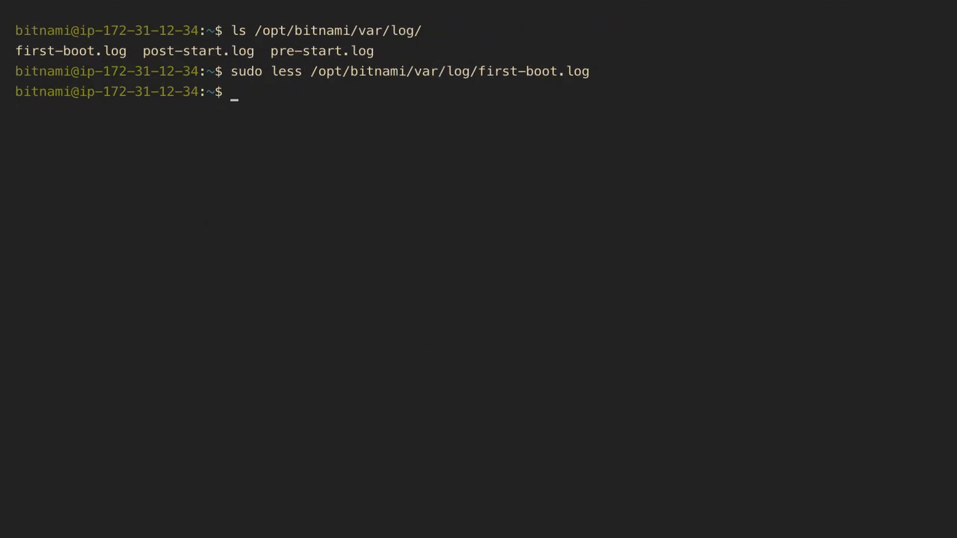
pyautogui.moveTo(513, 318)
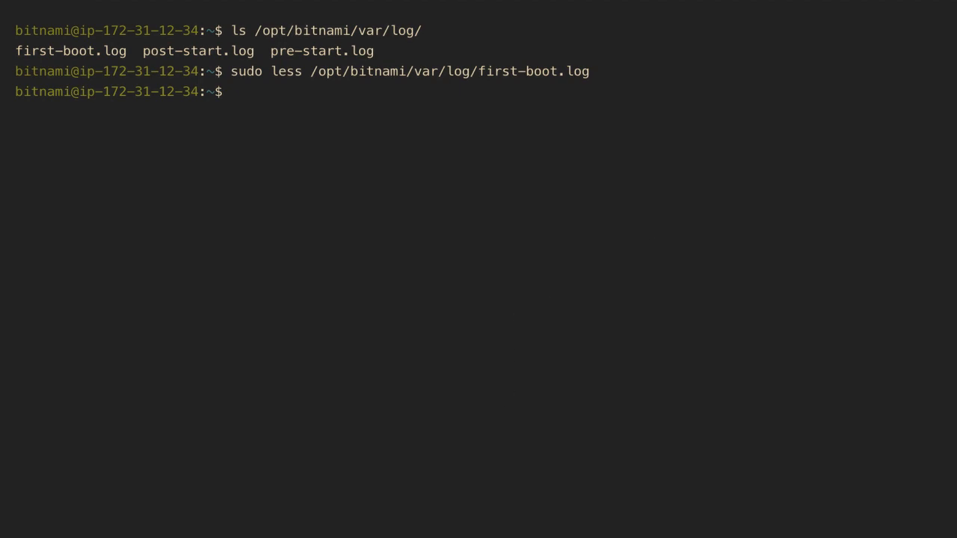
# - Change into the /var/log directory
pyautogui.write('cd')
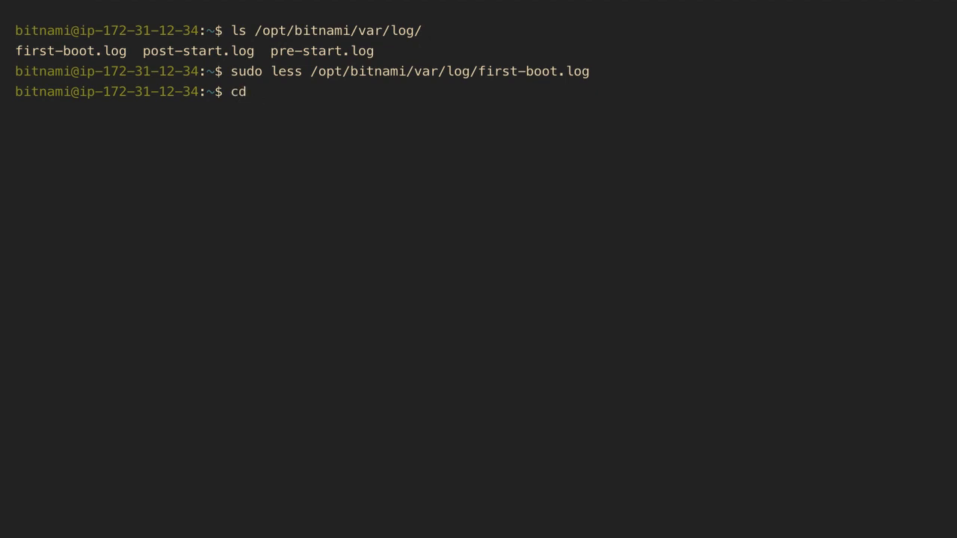
pyautogui.write('/var/lo')
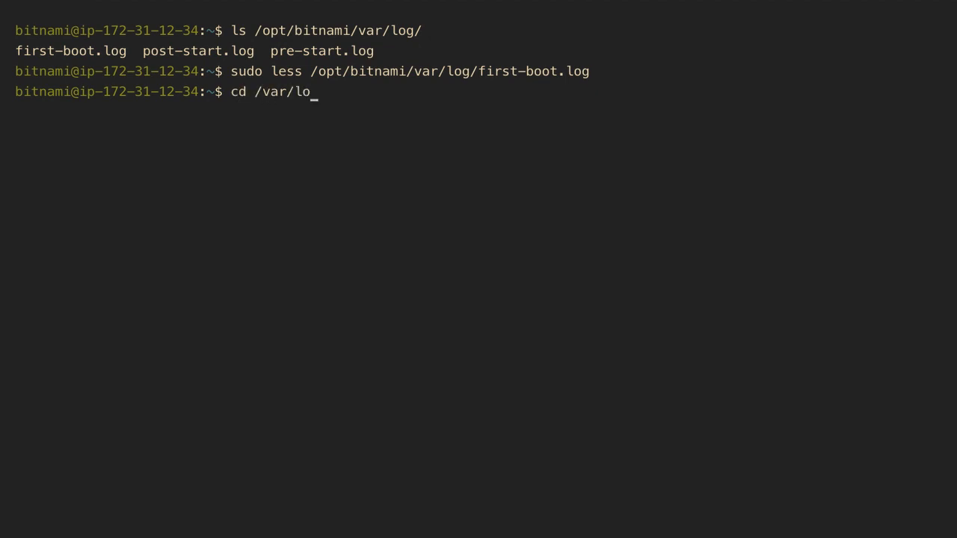
pyautogui.write('g/')
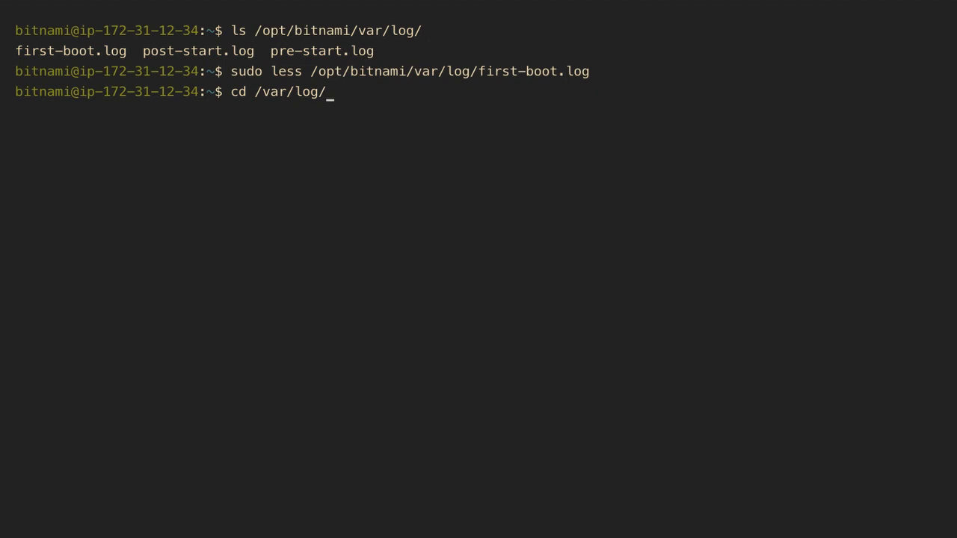
pyautogui.press('Return')
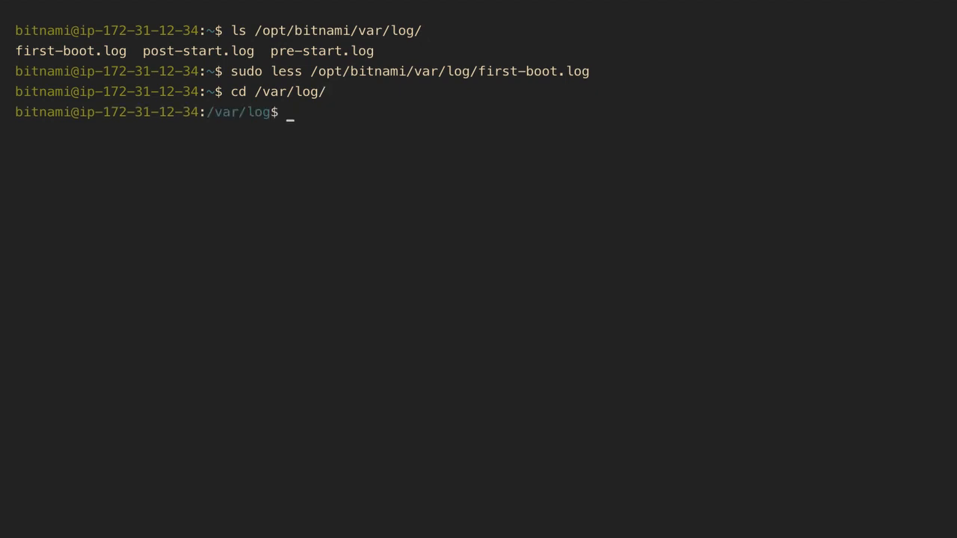
# - View syslog in less, showing the kernel boot messages
pyautogui.write('less')
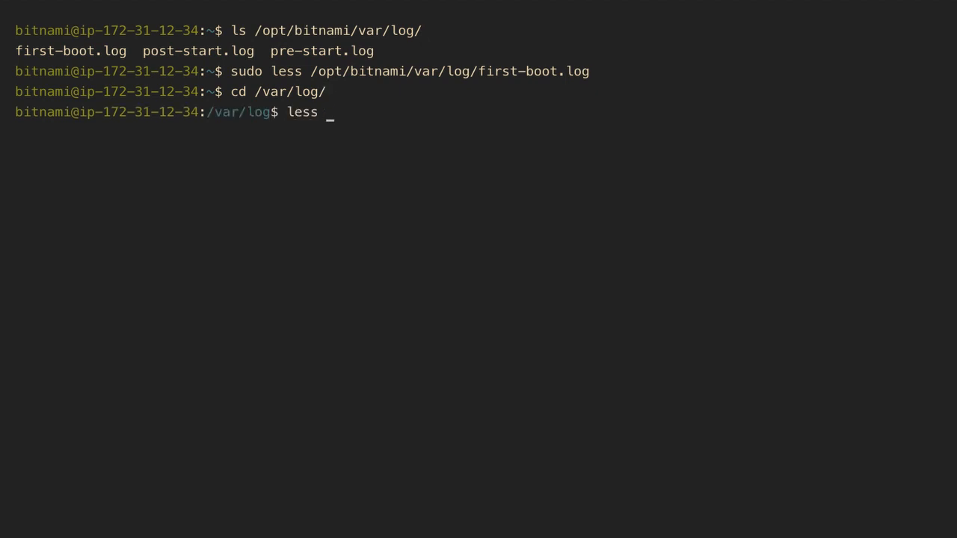
pyautogui.press('Return')
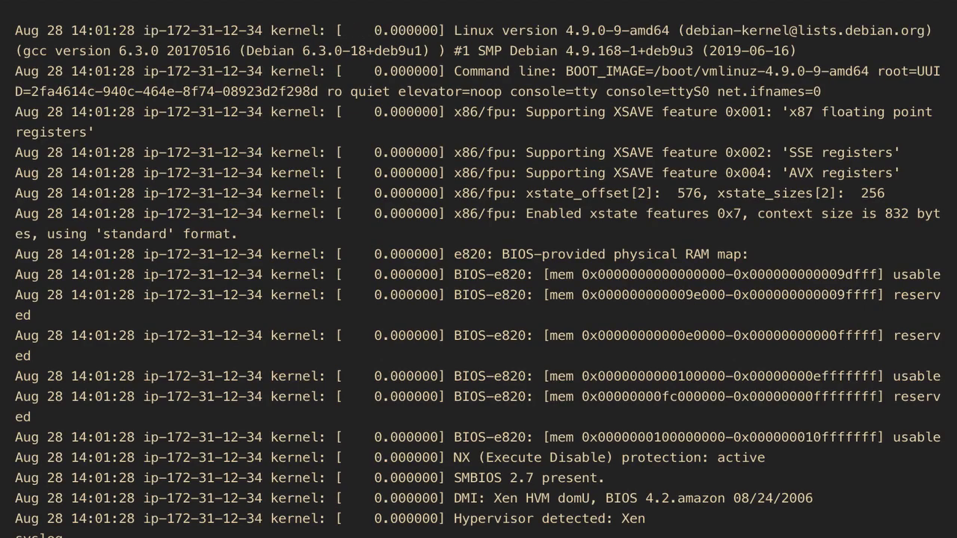